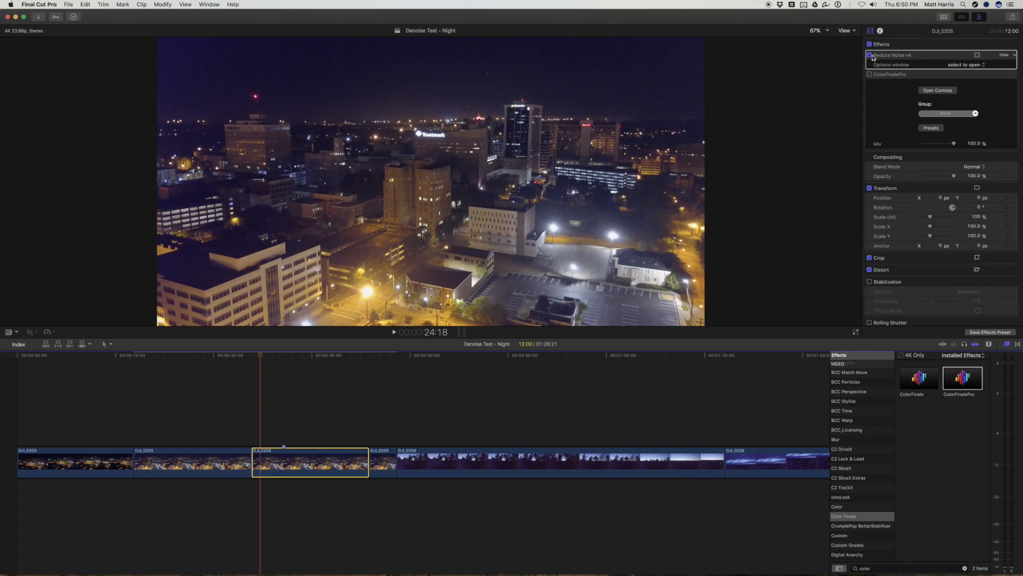
# Compare noise reduction off and on, then load the ISO 3200(4k) Neat Video noise profile
pyautogui.click(869, 55)
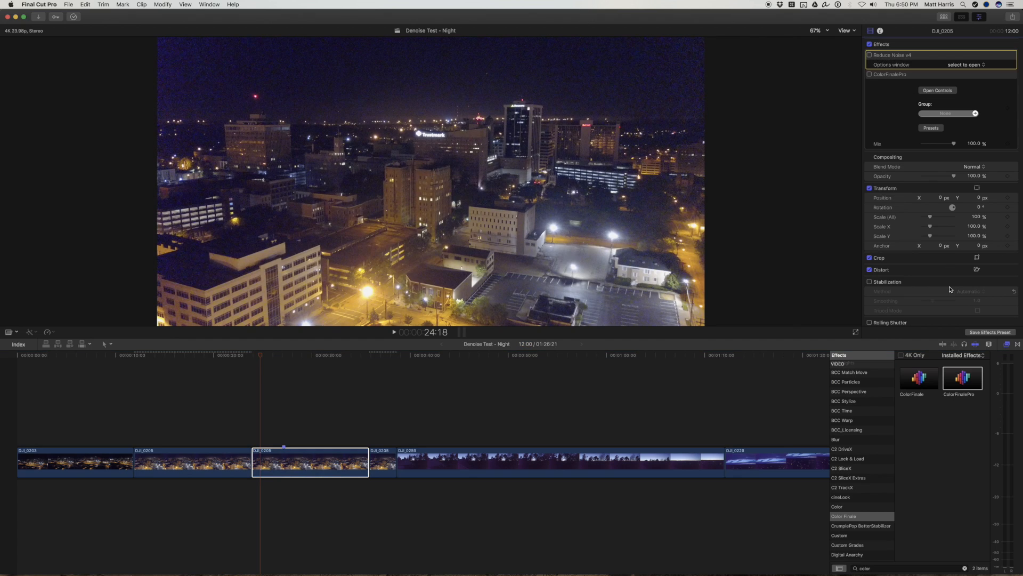
pyautogui.click(870, 55)
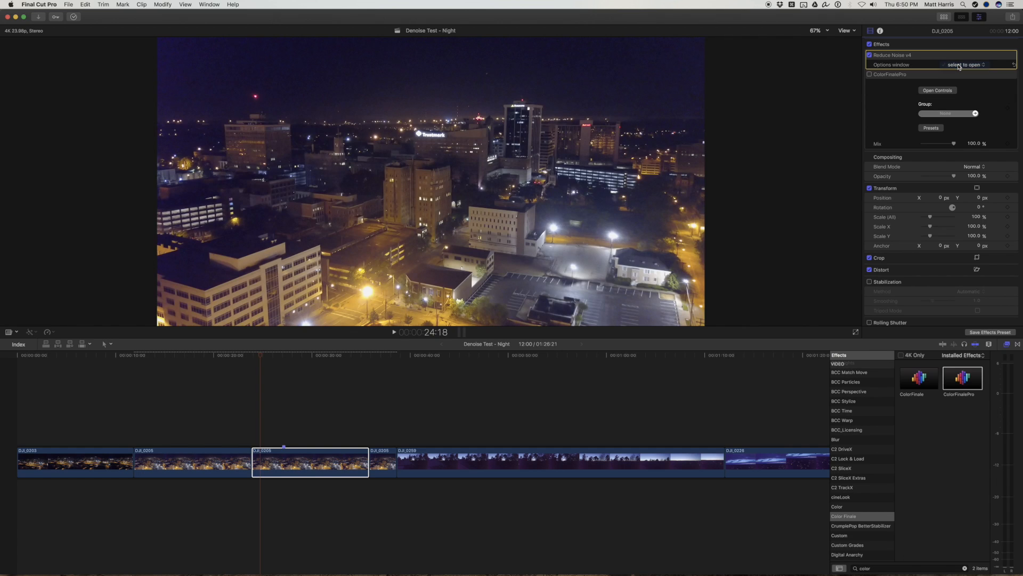
pyautogui.click(965, 64)
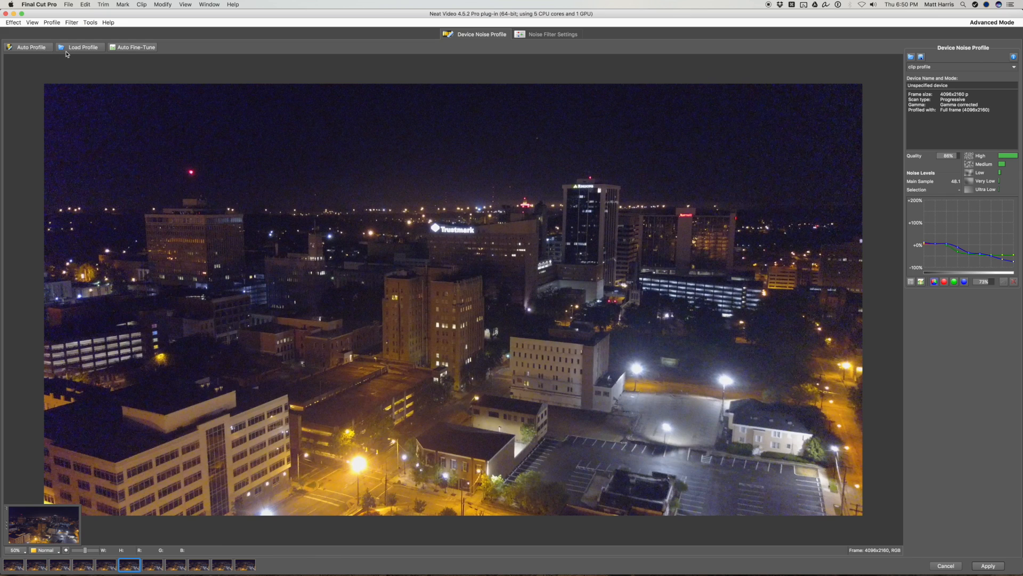
pyautogui.moveTo(83, 55)
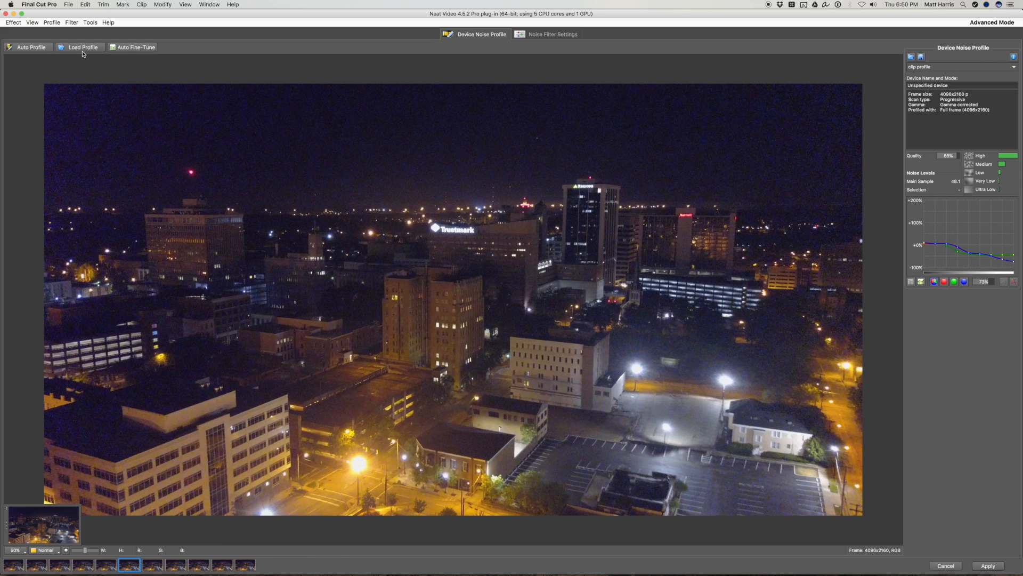
pyautogui.click(83, 47)
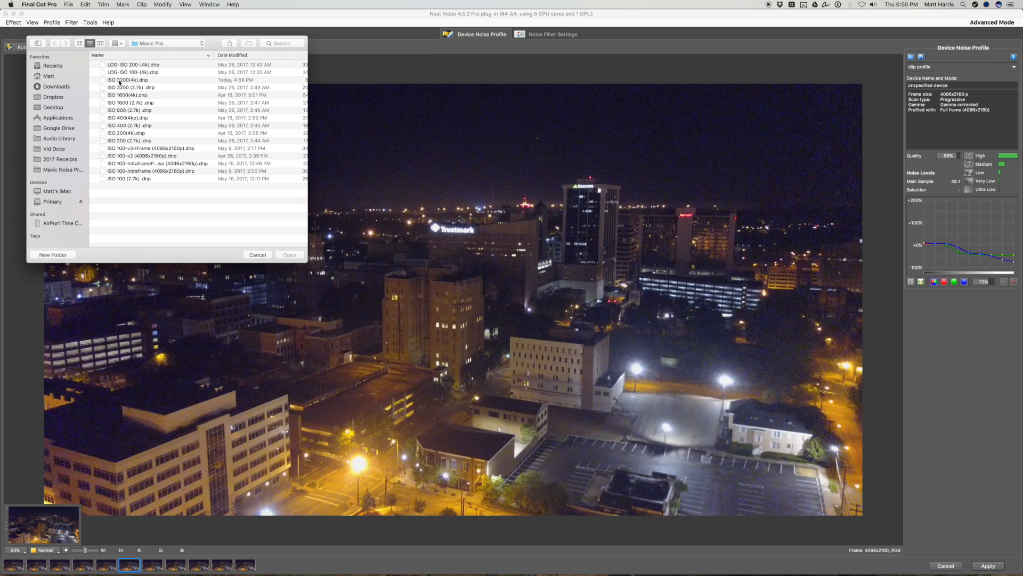
pyautogui.click(129, 80)
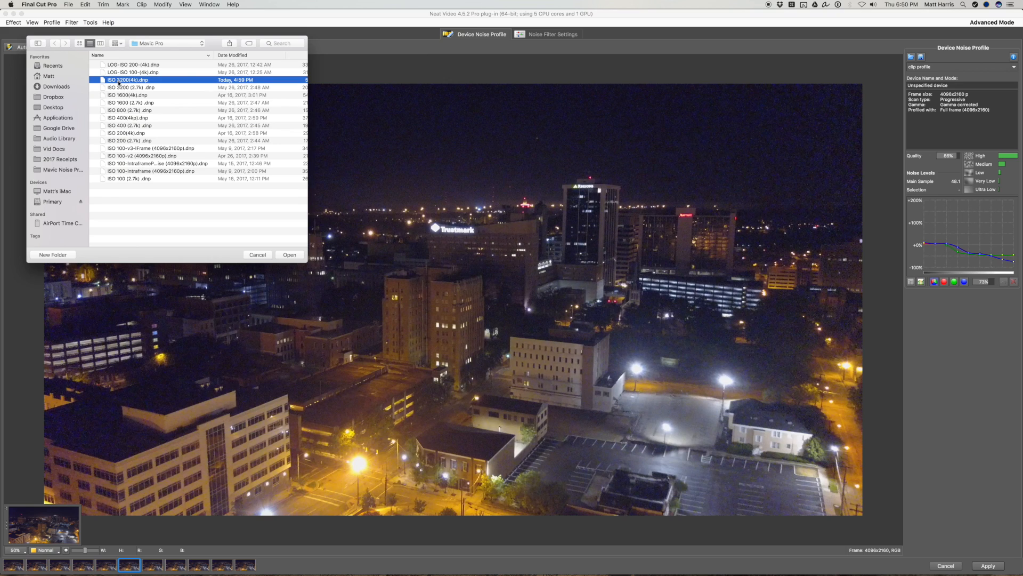
pyautogui.click(289, 255)
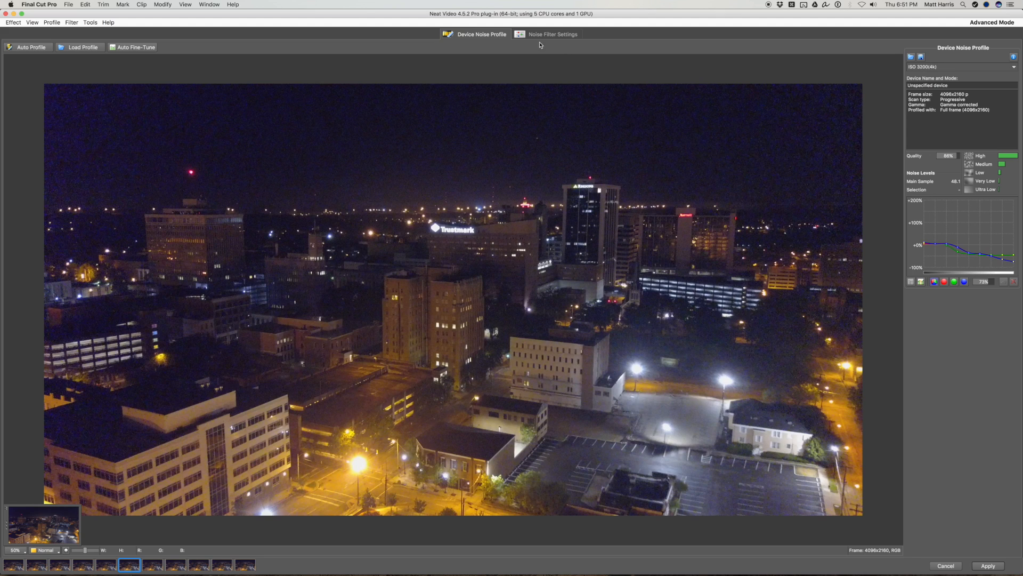
pyautogui.moveTo(535, 36)
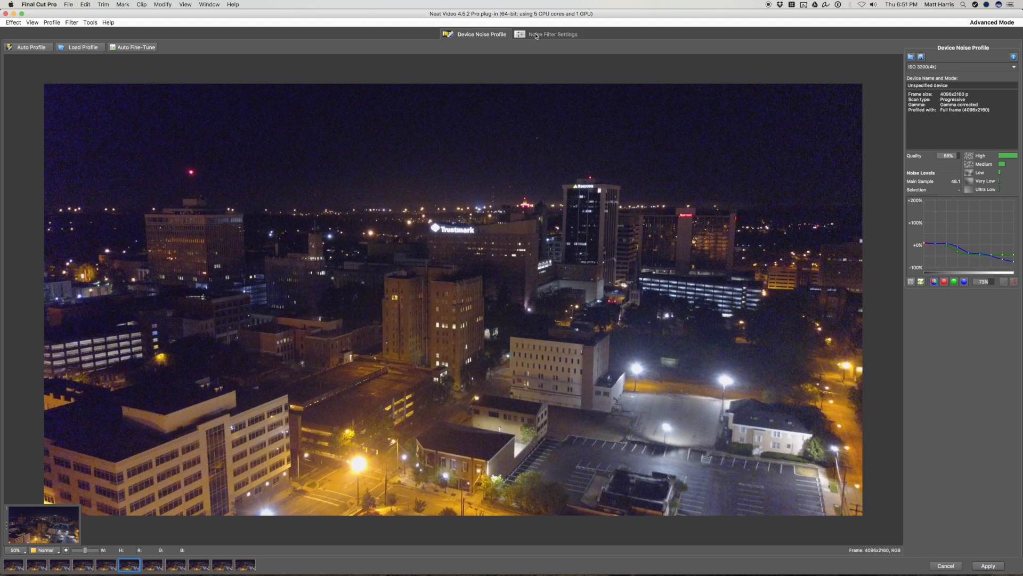
# Switch to Neat Video's Noise Filter Settings and bring up the saved filter presets list
pyautogui.click(553, 35)
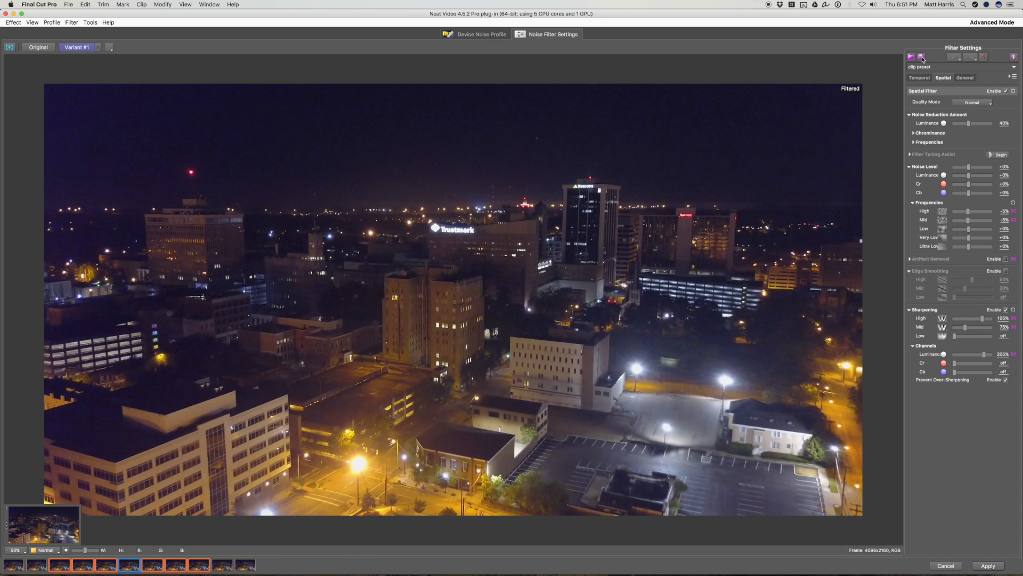
pyautogui.moveTo(921, 57)
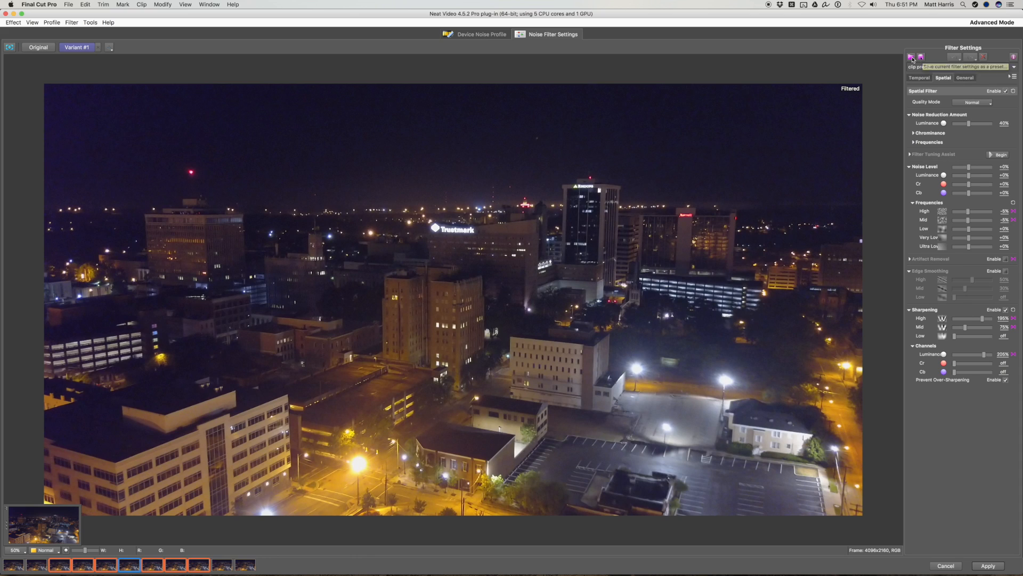
pyautogui.click(913, 57)
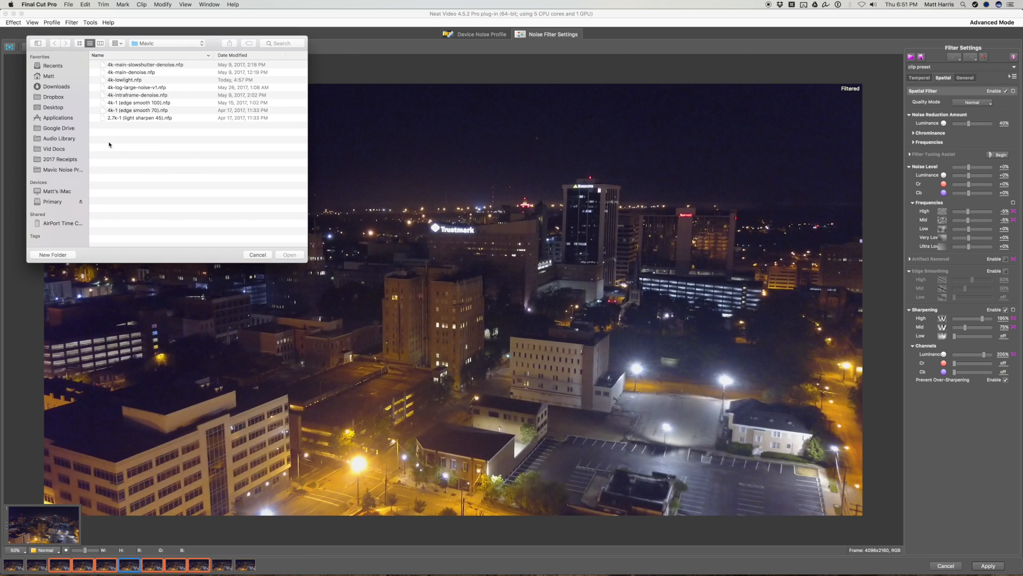
# Load the 4k-lowlight preset, review temporal, spatial and original views, and re-enable sharpening
pyautogui.click(124, 80)
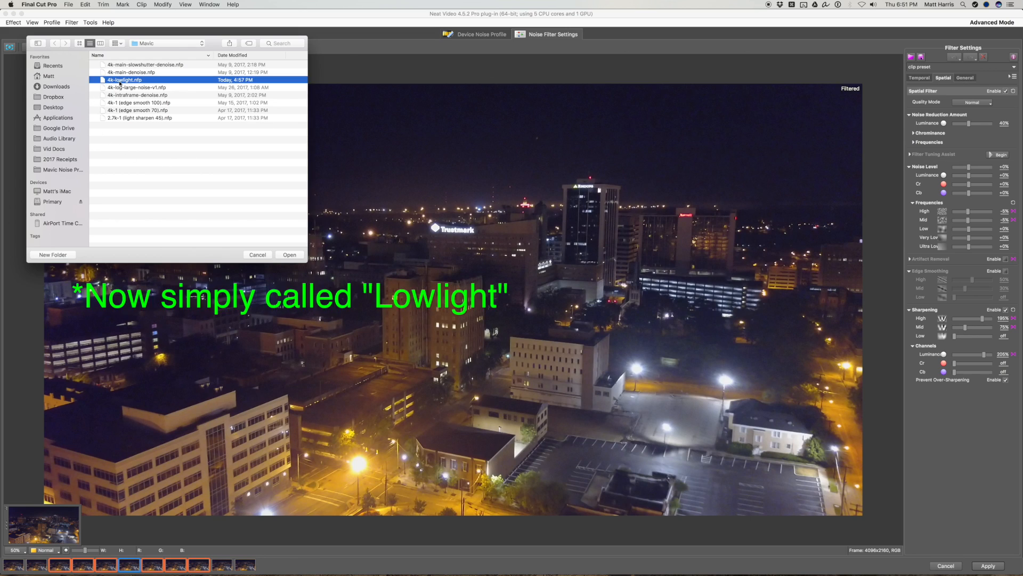
pyautogui.click(289, 255)
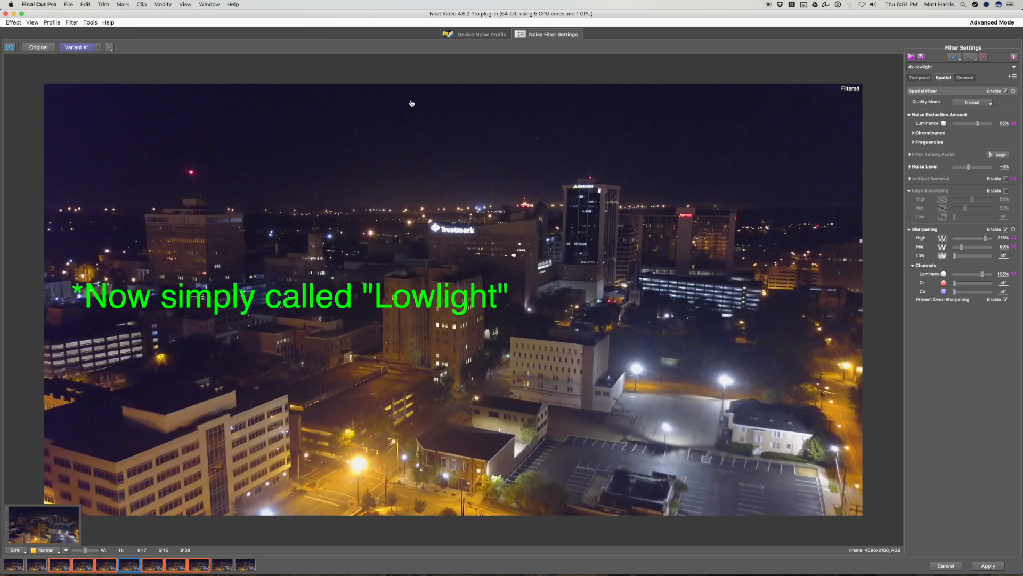
pyautogui.click(918, 78)
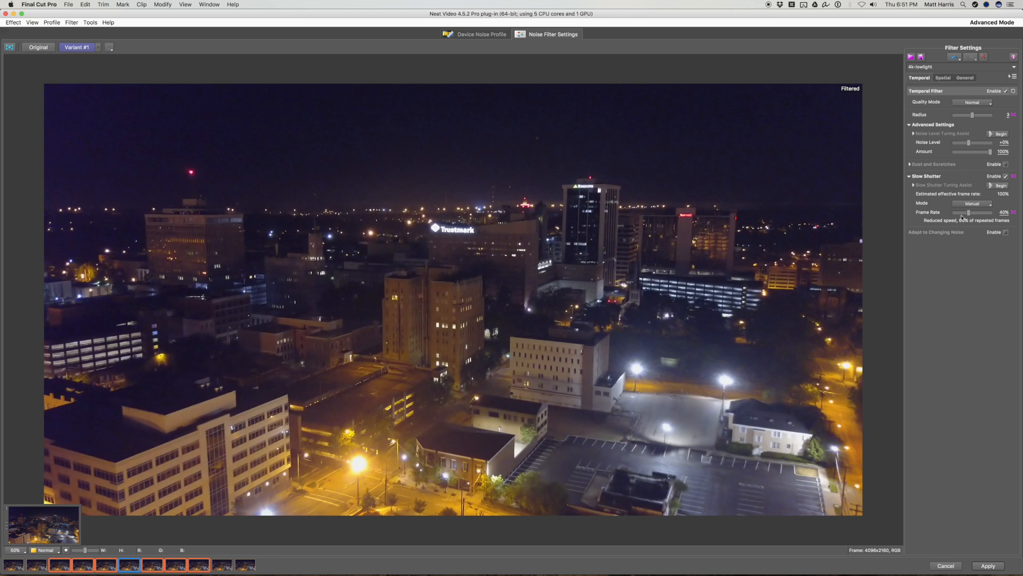
pyautogui.moveTo(480, 359)
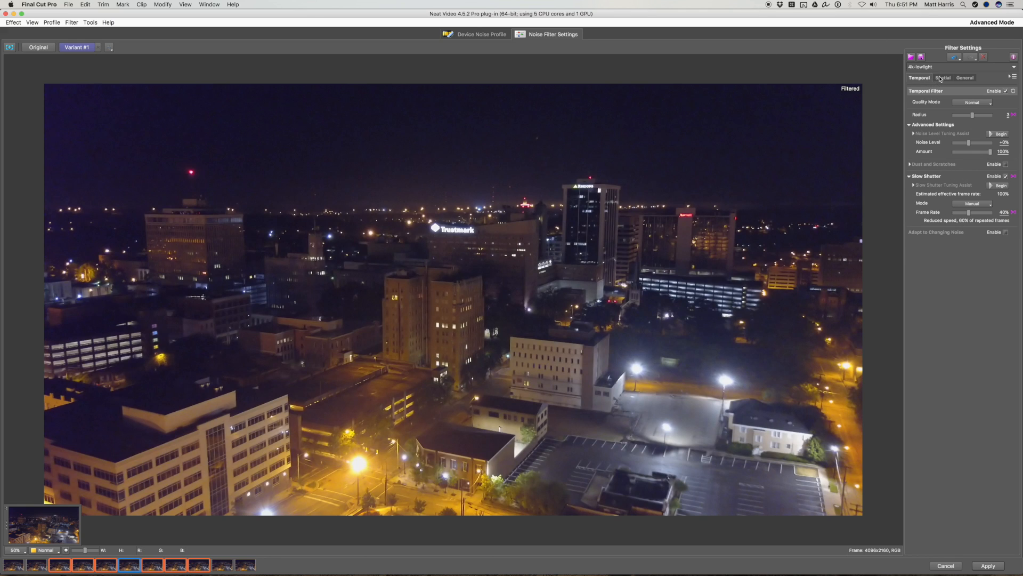
pyautogui.click(943, 78)
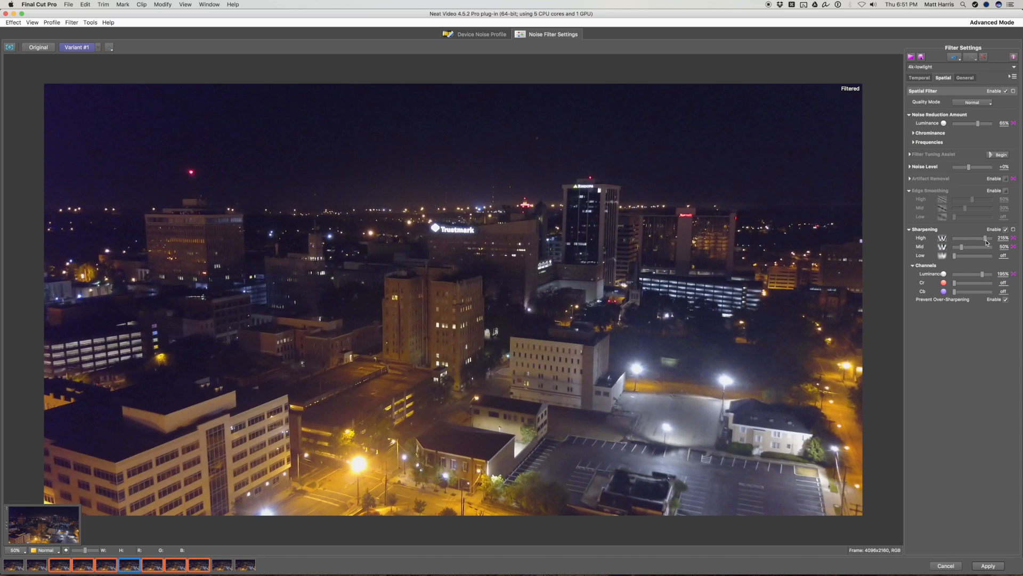
pyautogui.moveTo(286, 346)
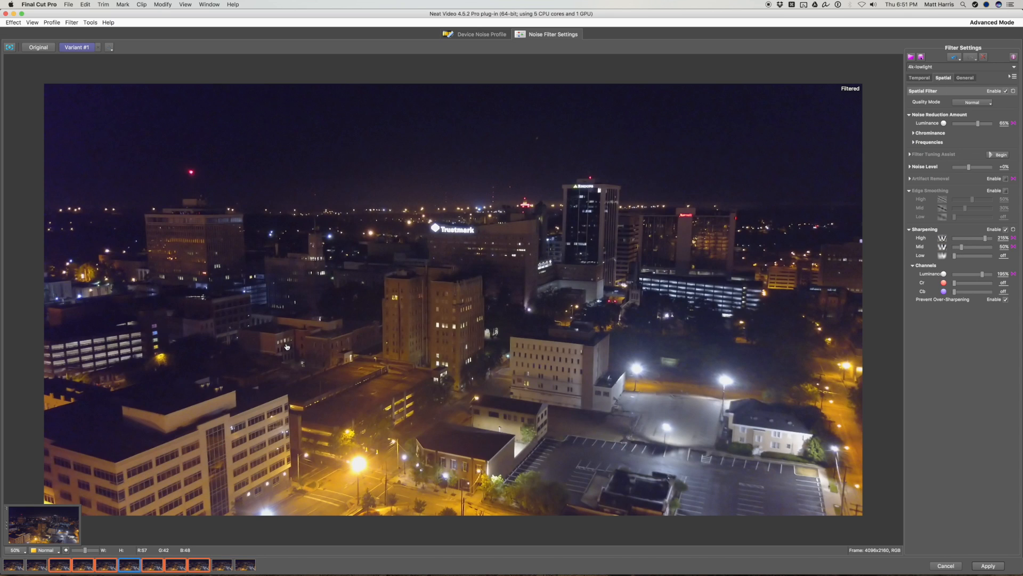
pyautogui.click(38, 47)
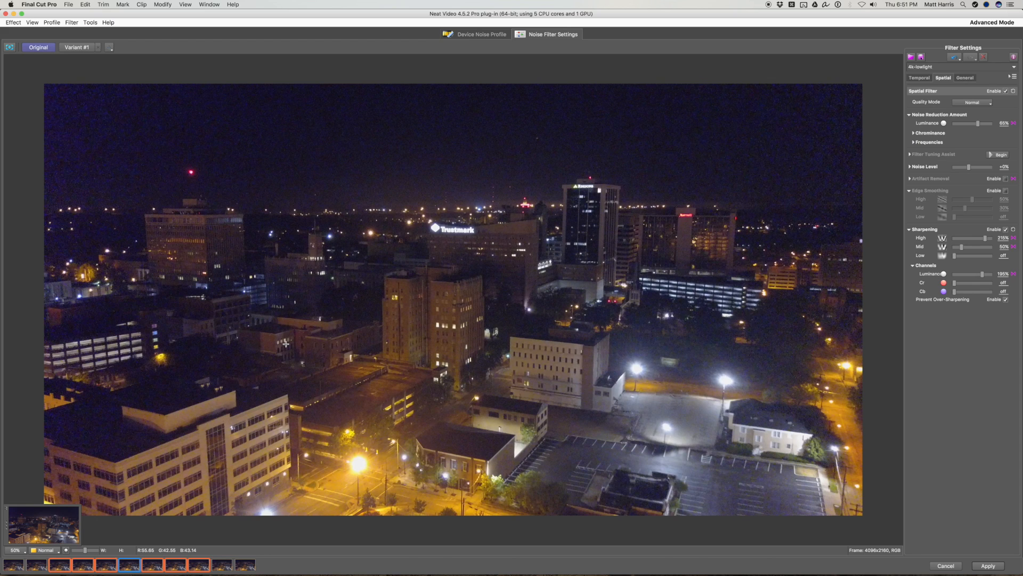
pyautogui.click(77, 47)
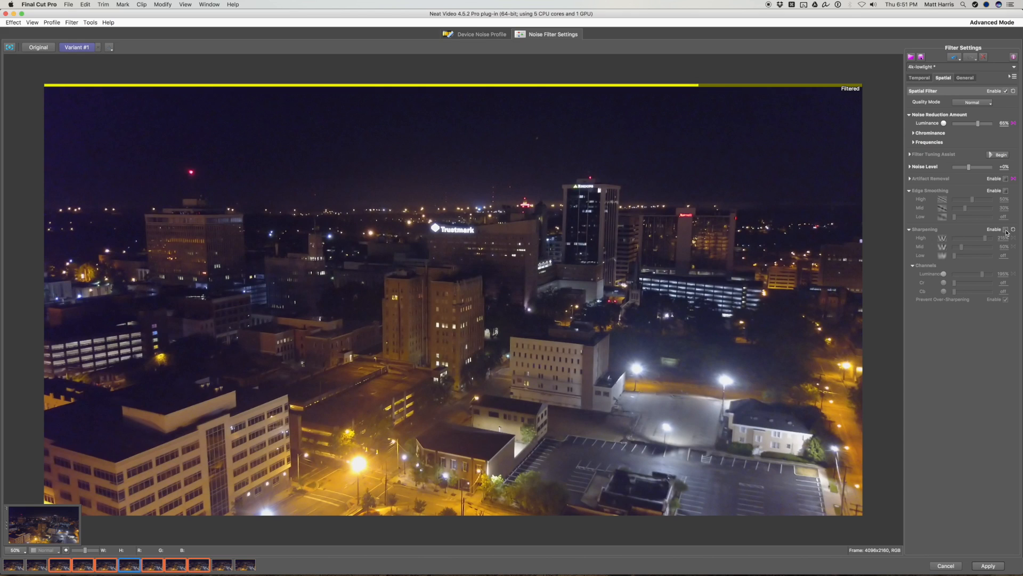
pyautogui.click(1006, 230)
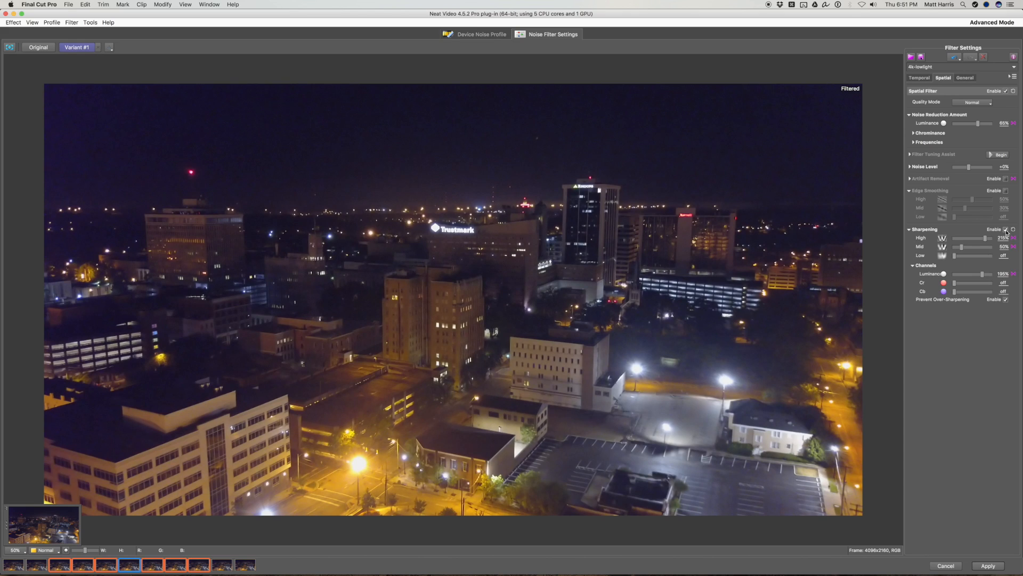
pyautogui.moveTo(735, 246)
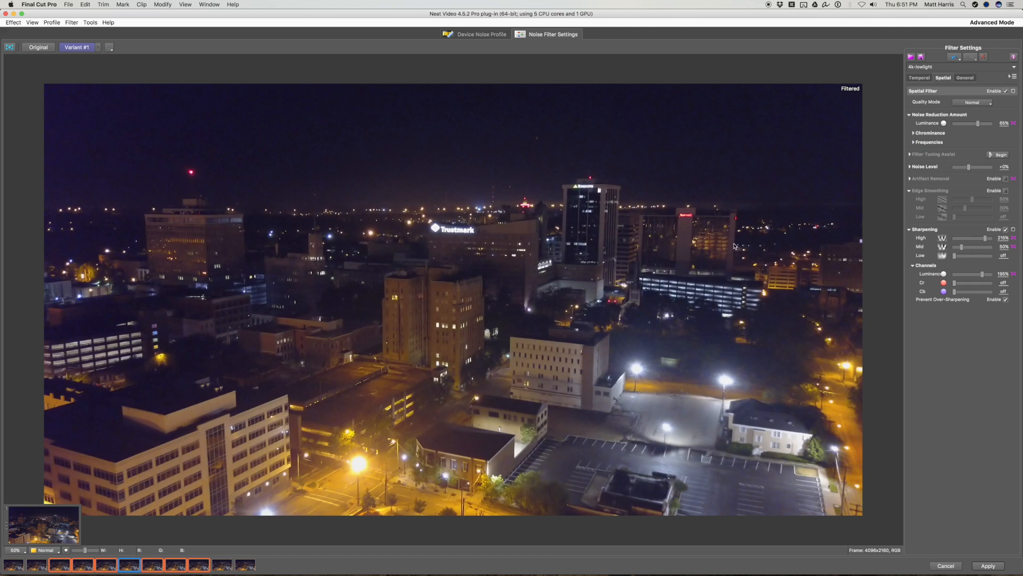
pyautogui.moveTo(567, 272)
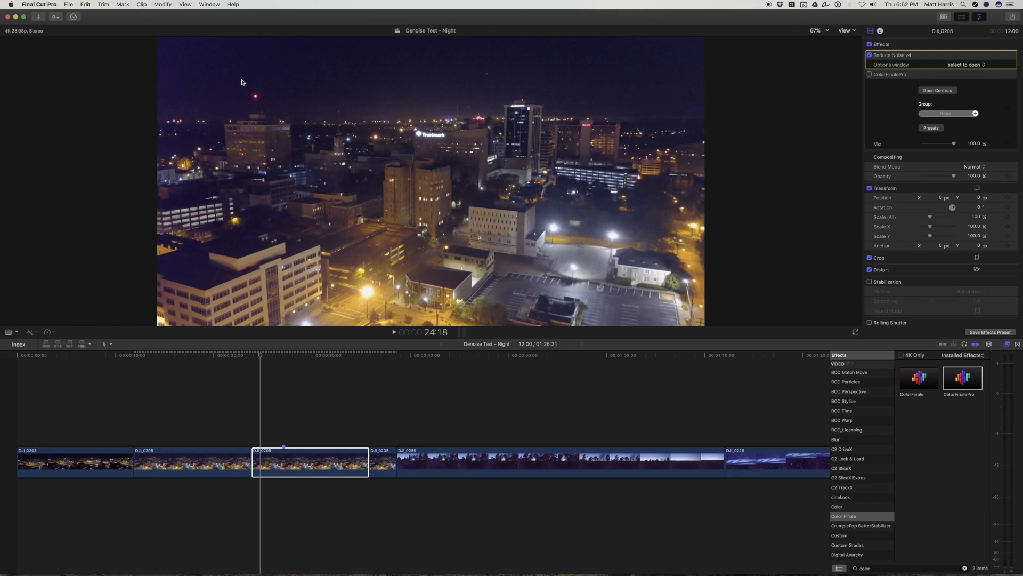
pyautogui.moveTo(255, 92)
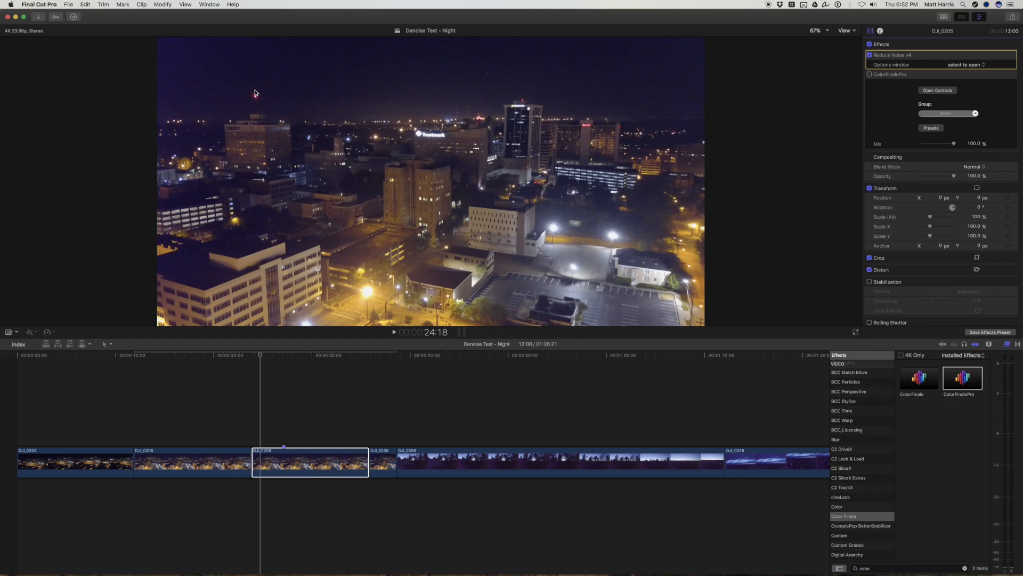
pyautogui.moveTo(227, 98)
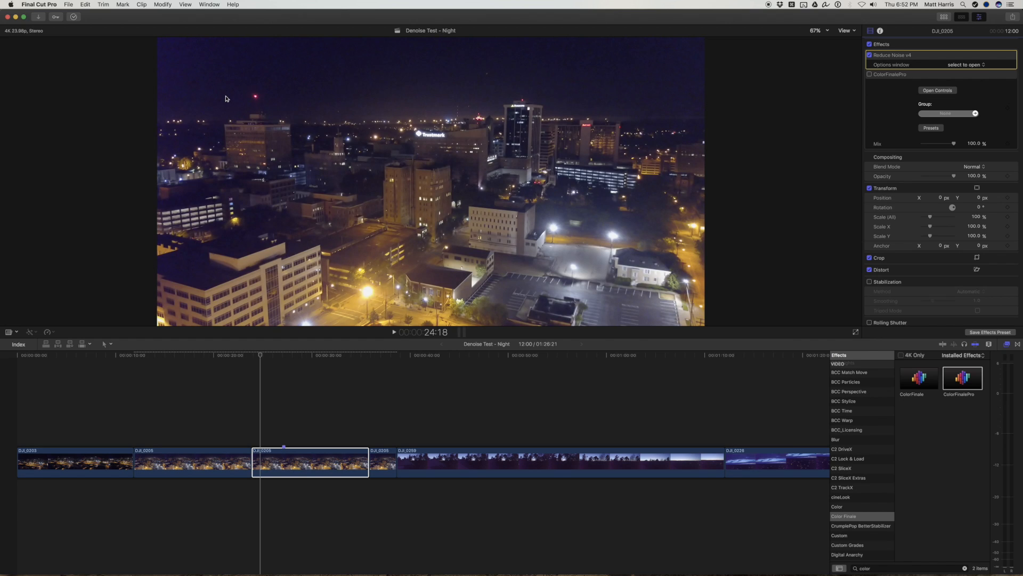
pyautogui.moveTo(276, 78)
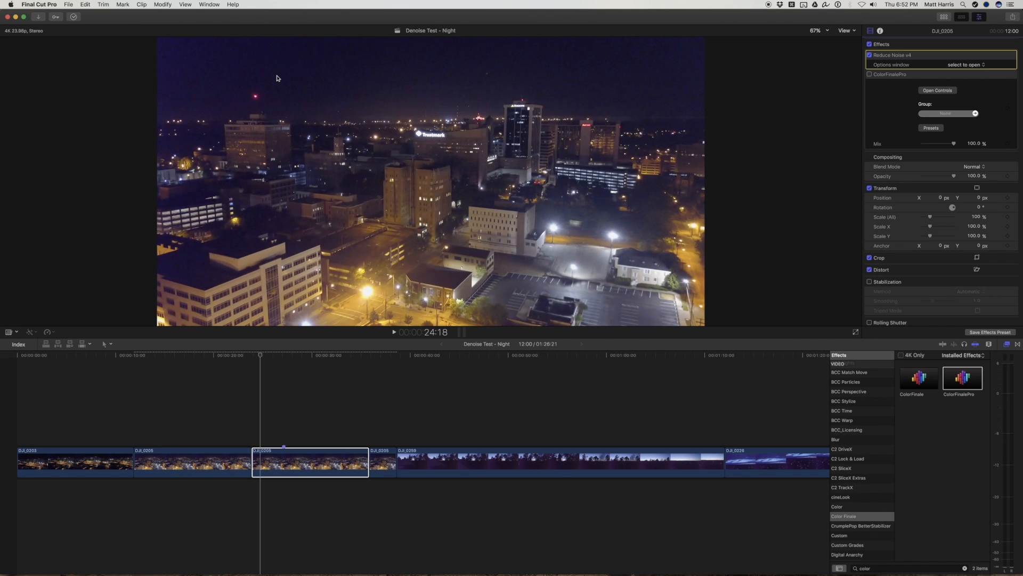
pyautogui.moveTo(199, 90)
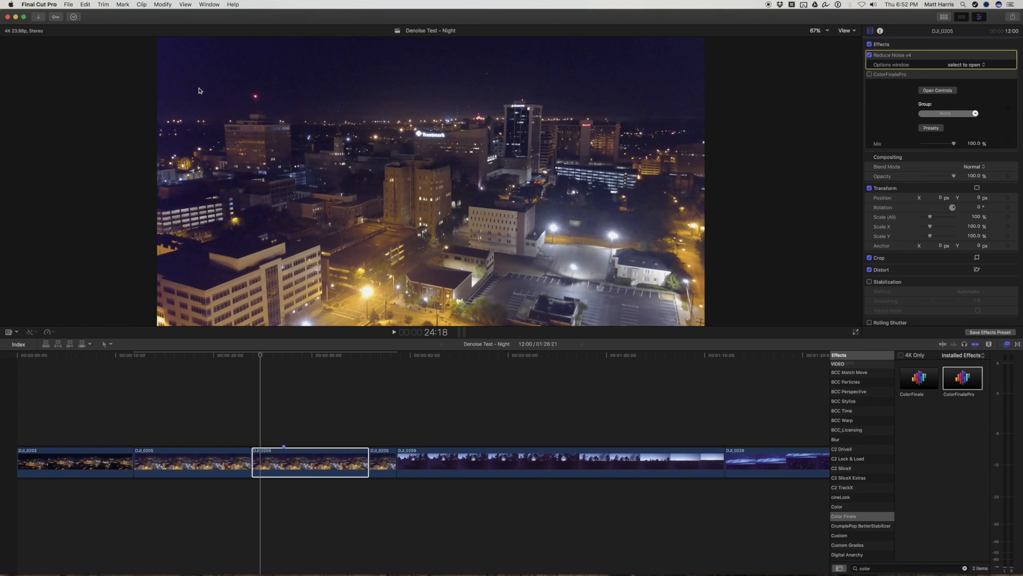
pyautogui.moveTo(425, 72)
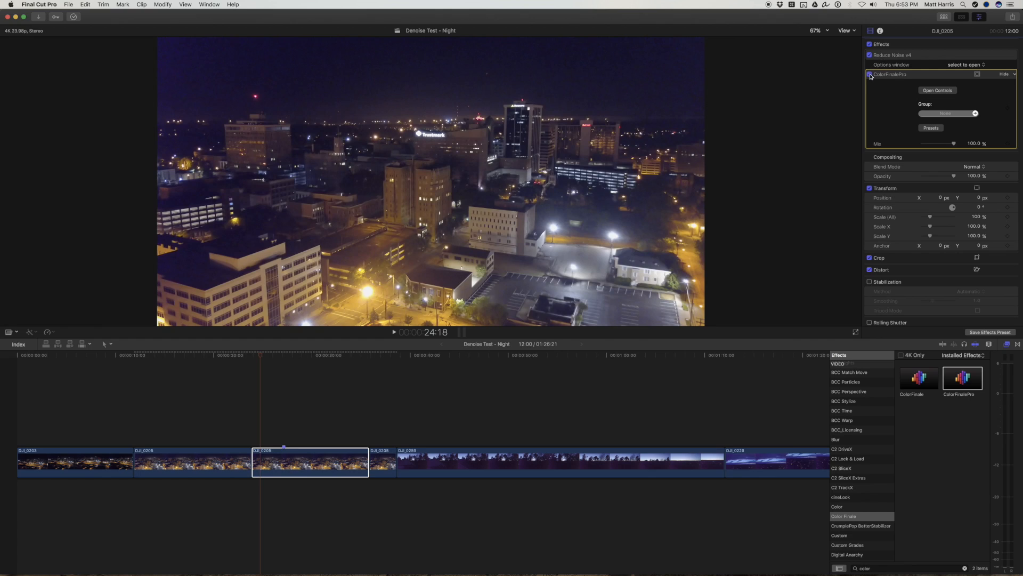
pyautogui.moveTo(890, 81)
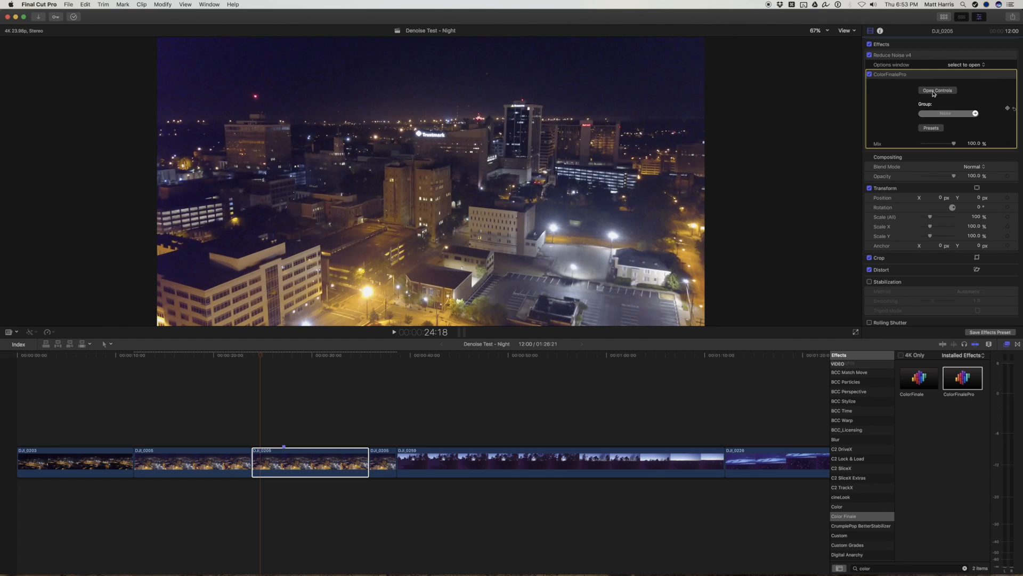
# Open Color Finale Pro controls and choose the Mavic-3200ISO-LOG.cube LUT from the Mavic group
pyautogui.click(937, 90)
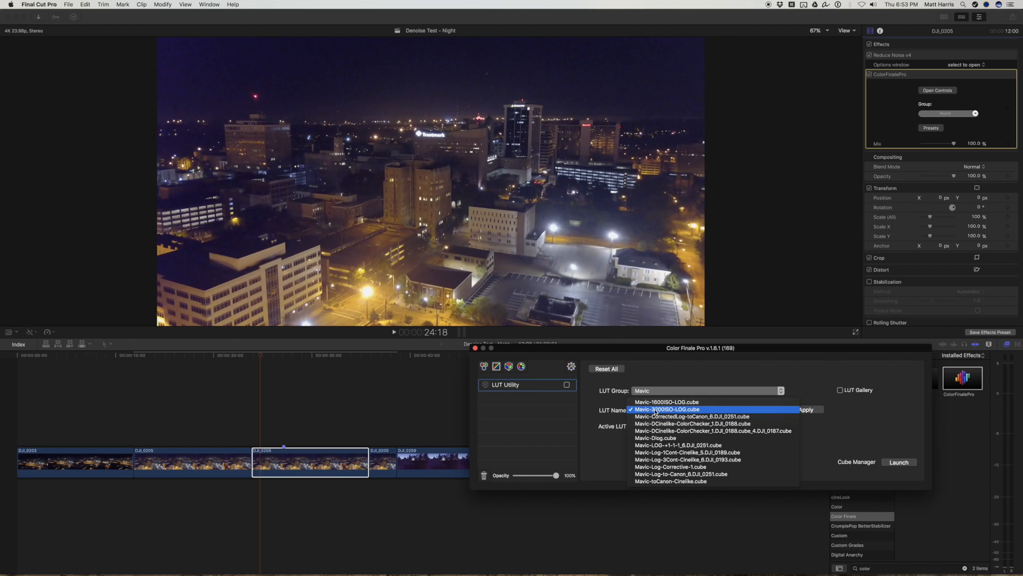
pyautogui.moveTo(655, 411)
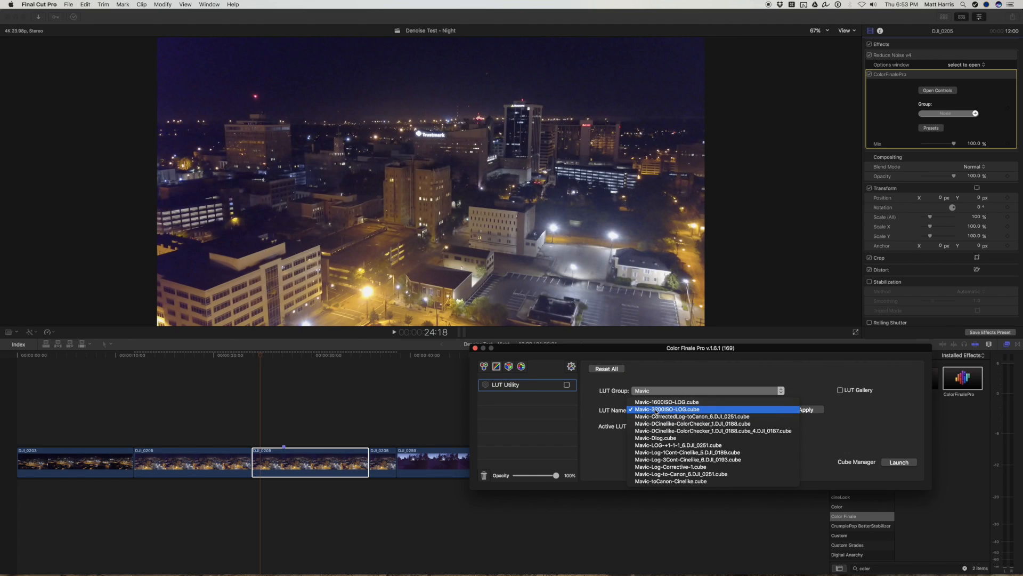
pyautogui.click(667, 409)
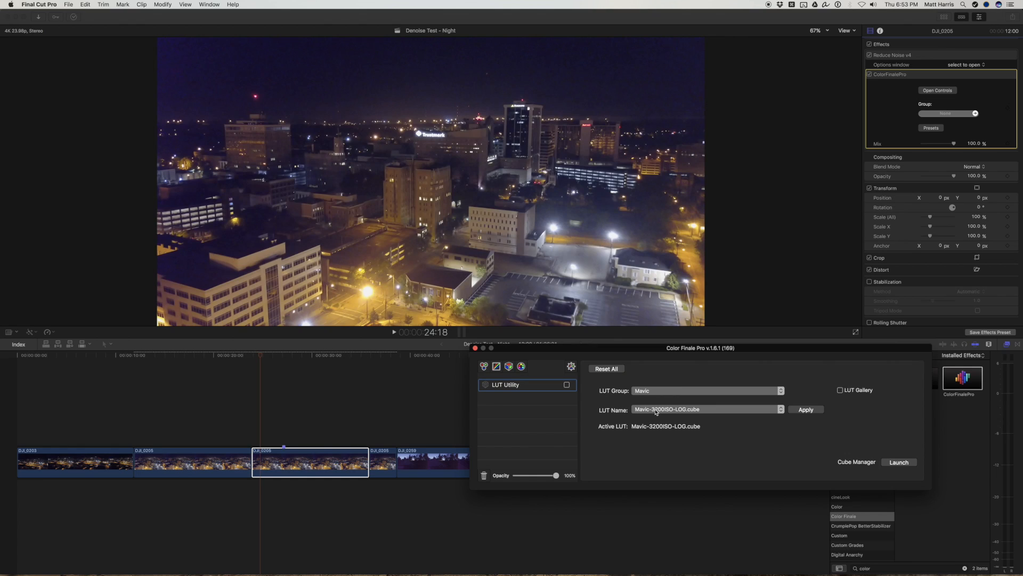